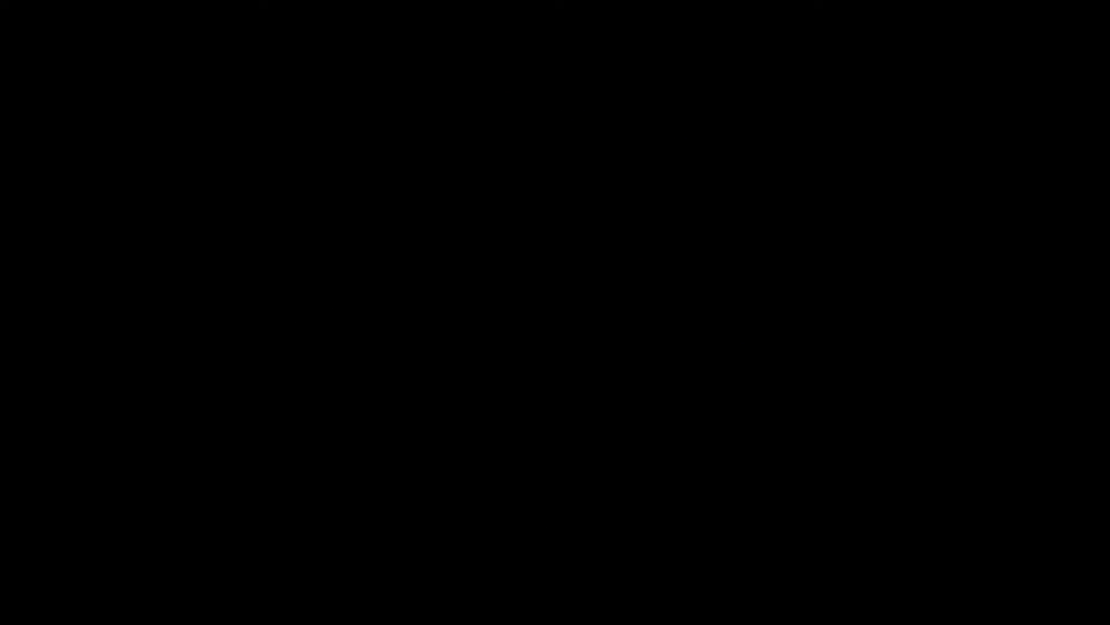
text(I hate roblox)
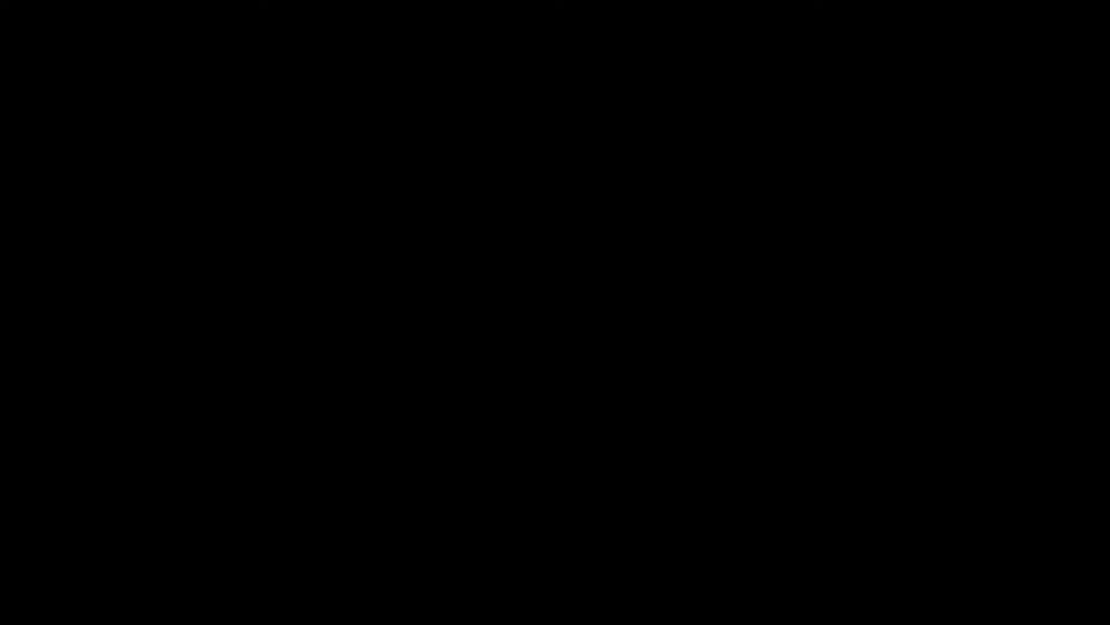
text(ah)
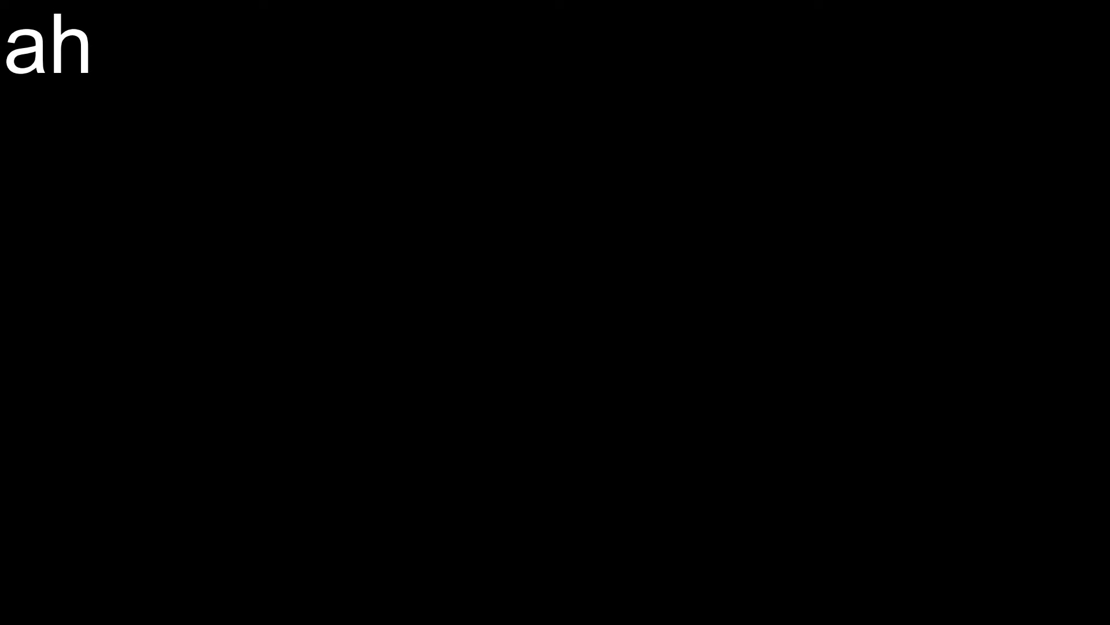